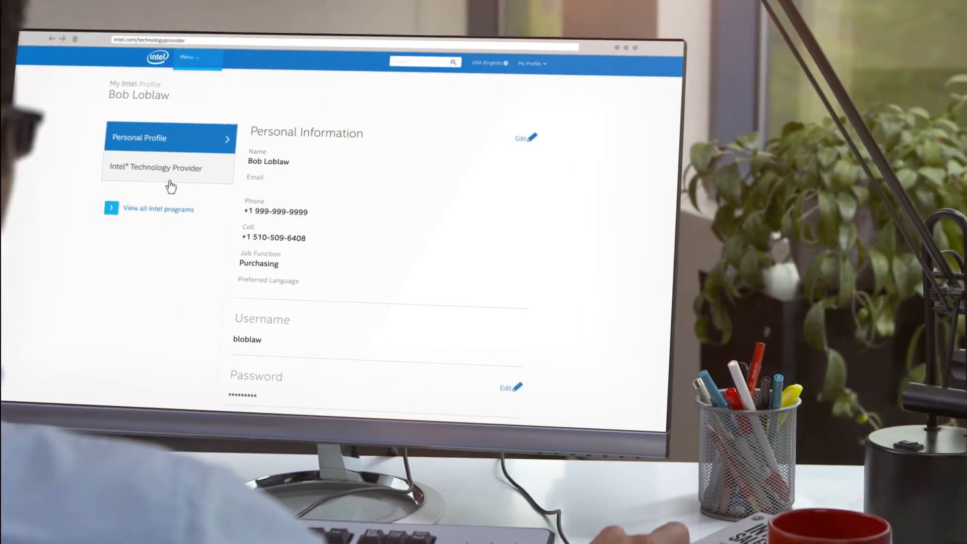
Open Redeem Points and scroll the catalog of ASUS motherboards, prepaid Visa cards and point costs.
{"action": "left_click", "coordinate": [156, 167]}
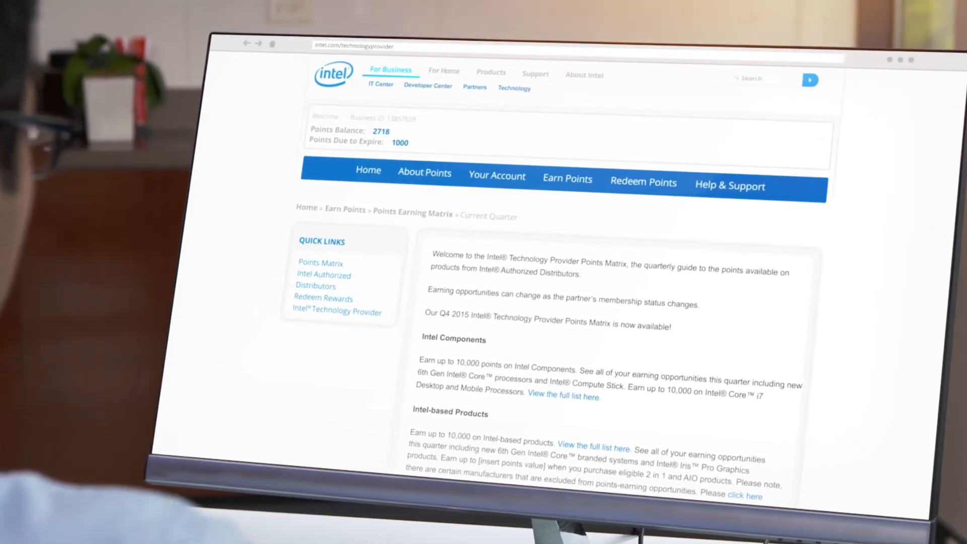
{"action": "scroll", "scroll_direction": "down", "scroll_amount": 3}
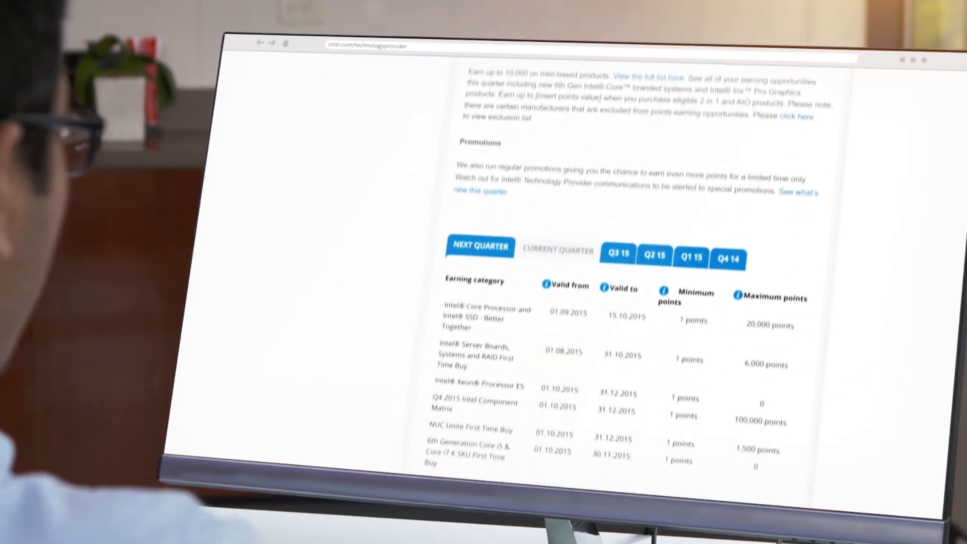
{"action": "scroll", "scroll_direction": "down", "scroll_amount": 3}
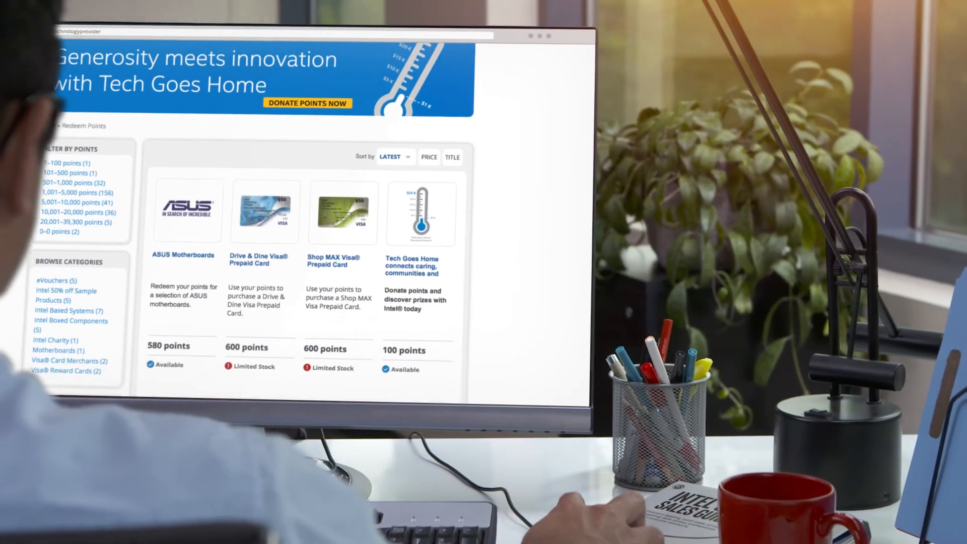
{"action": "scroll", "scroll_direction": "down", "scroll_amount": 3}
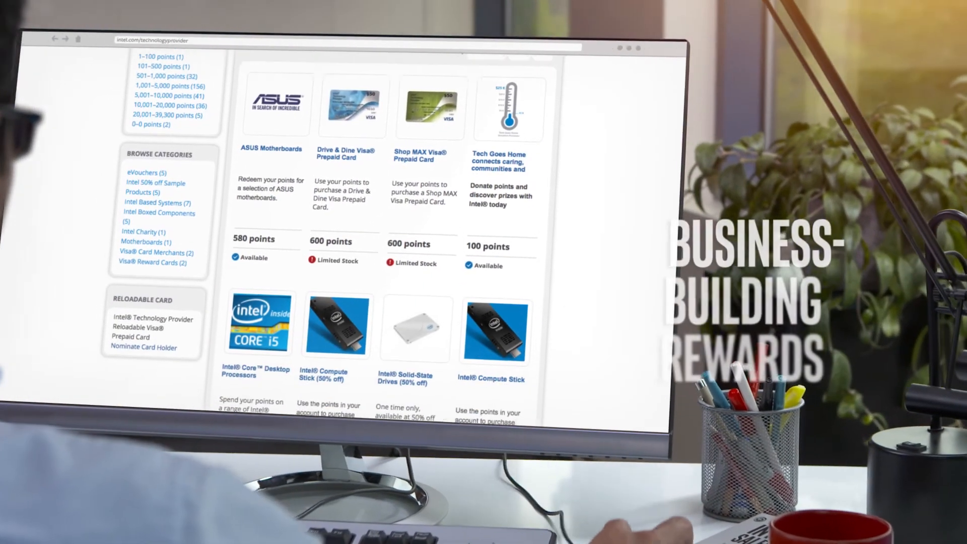